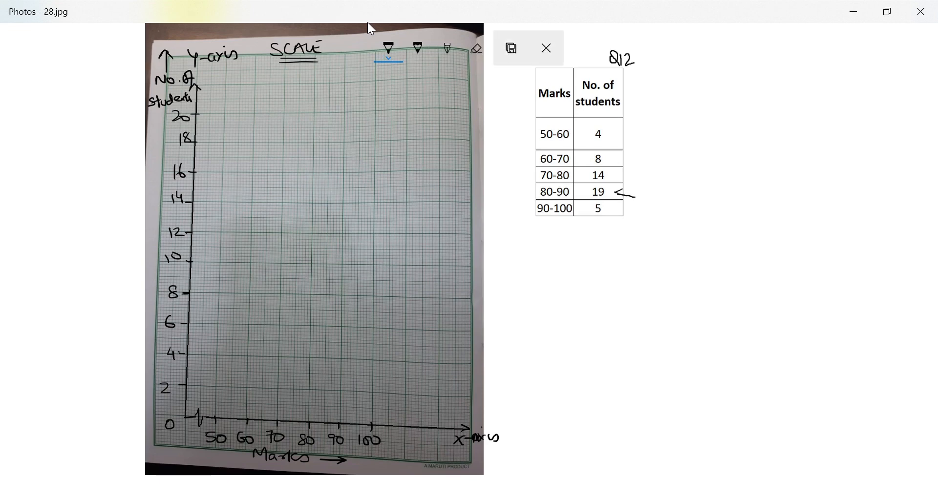
Draw the 50-60, 60-70 and 70-80 bars at heights 4, 8 and 14 with the ballpoint pen
left_click(543, 48)
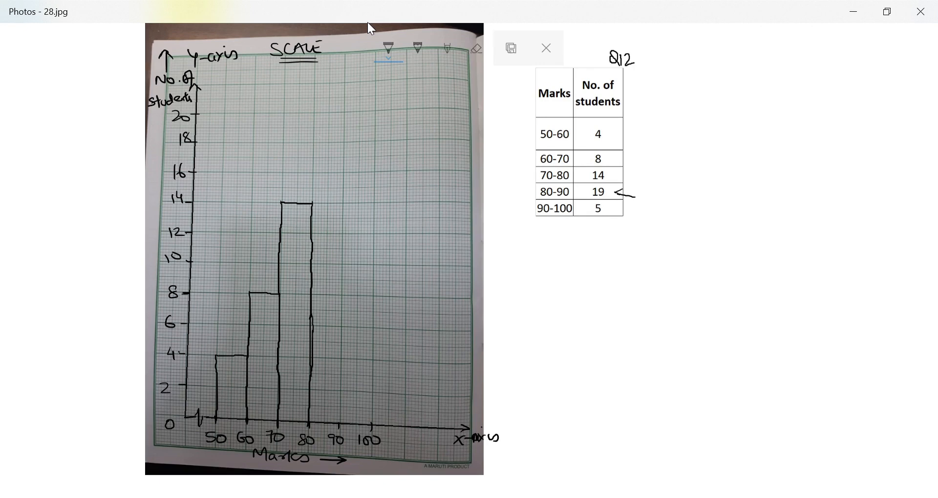
left_click(388, 48)
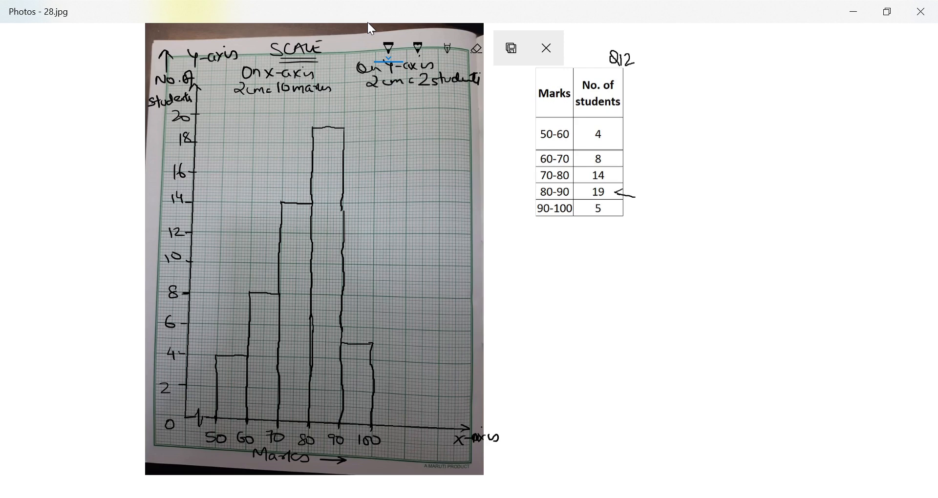
Draw two crossing dashed lines inside the 80-90 bar from the adjacent bar tops
left_click(545, 48)
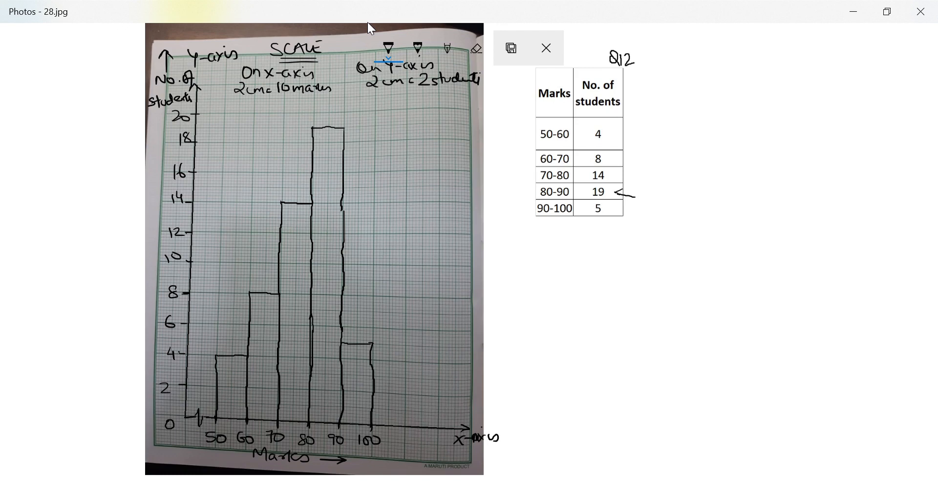
left_click(545, 48)
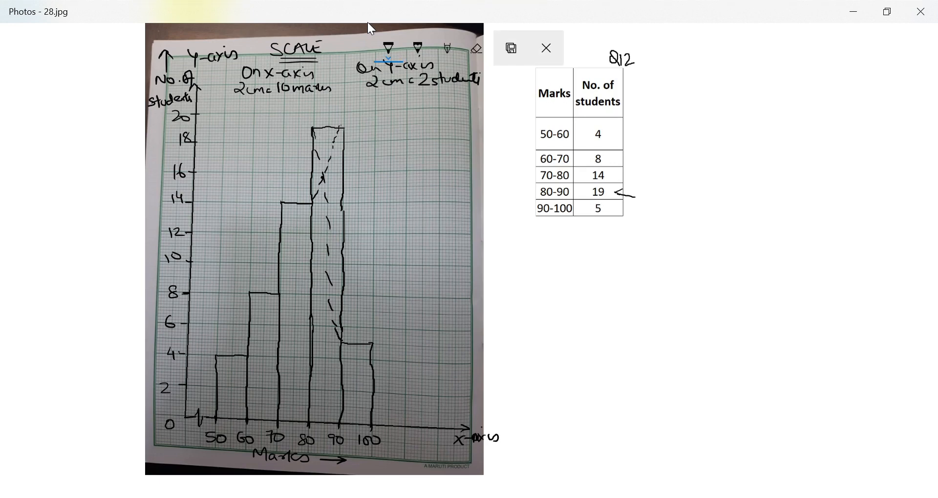
left_click(546, 48)
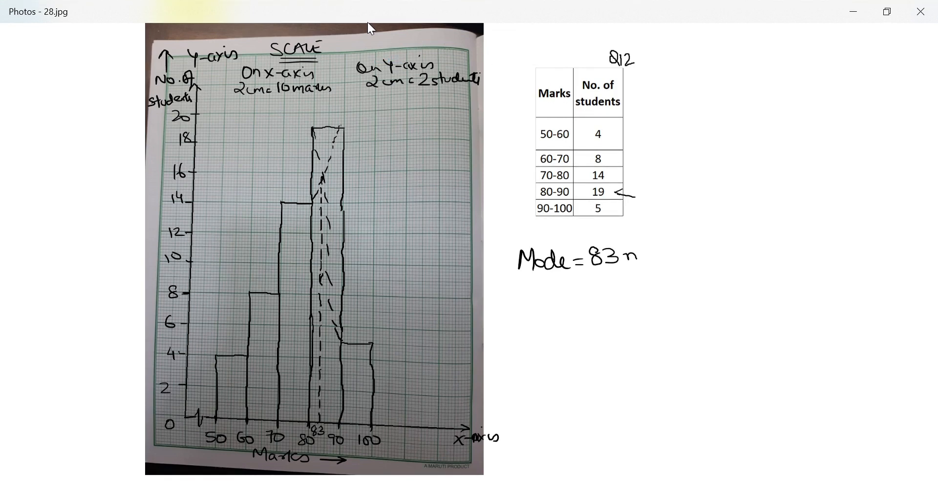
Add 'marks' so the answer below the table reads 'Mode = 83 marks'
type("marks")
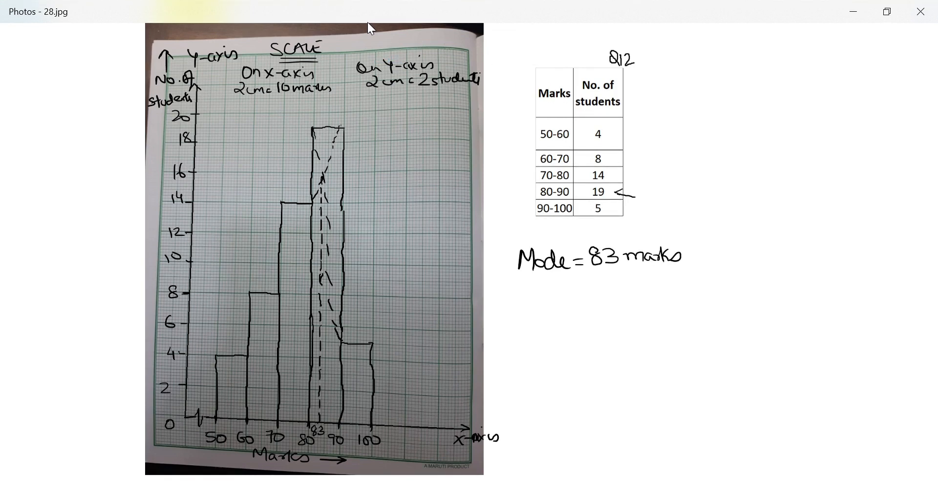